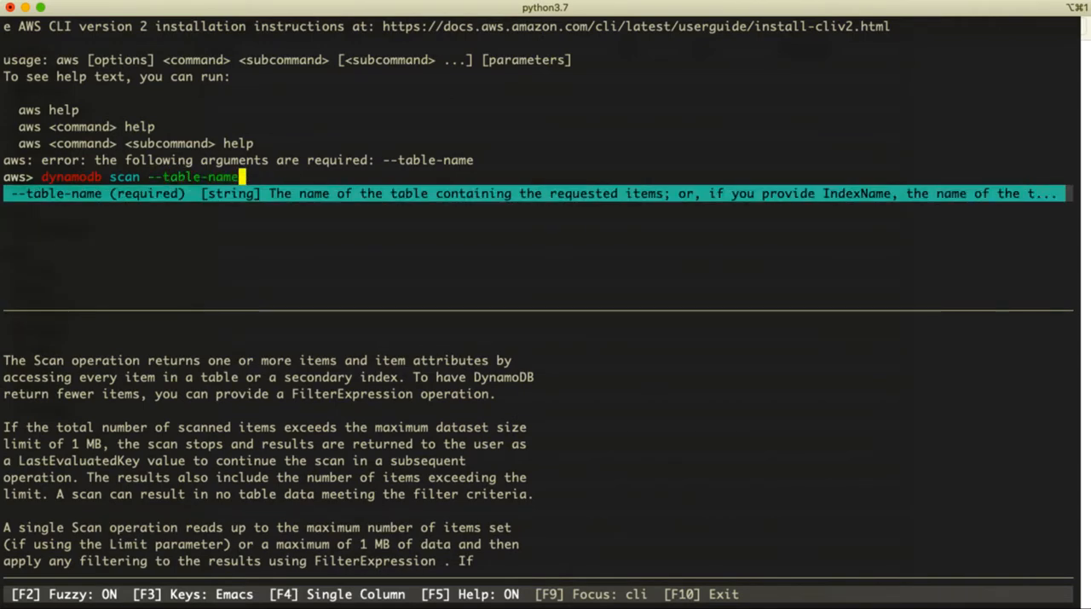
text(cp)
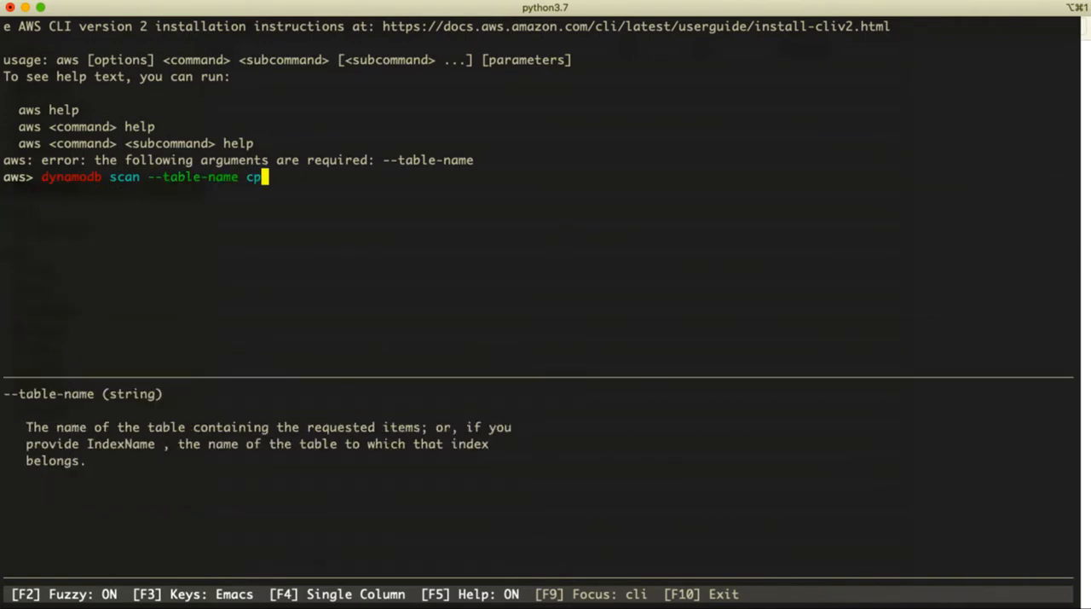
text(ontact)
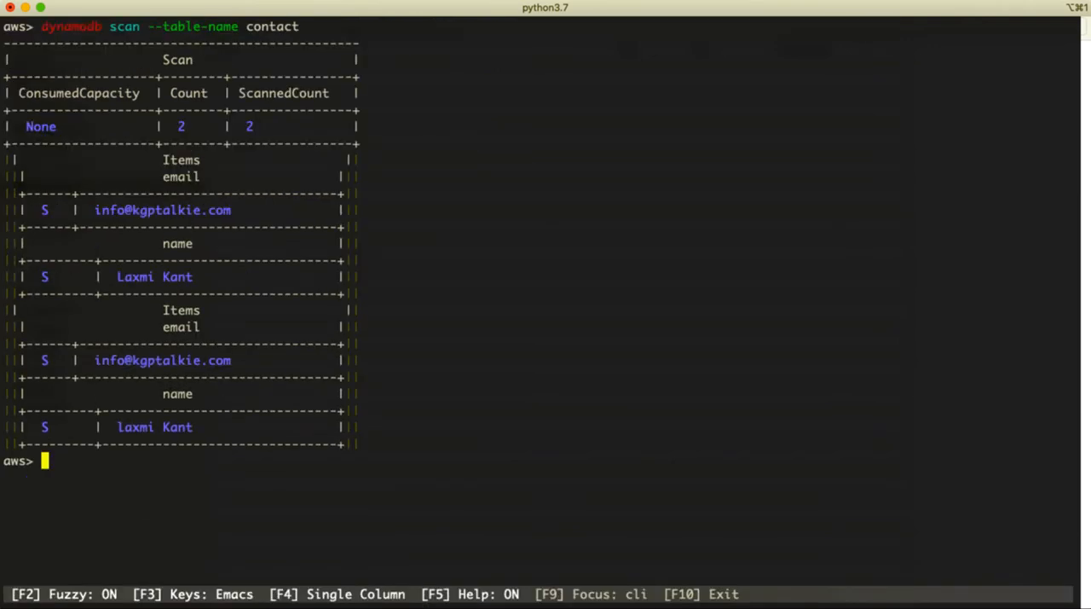
mouse_move(298, 74)
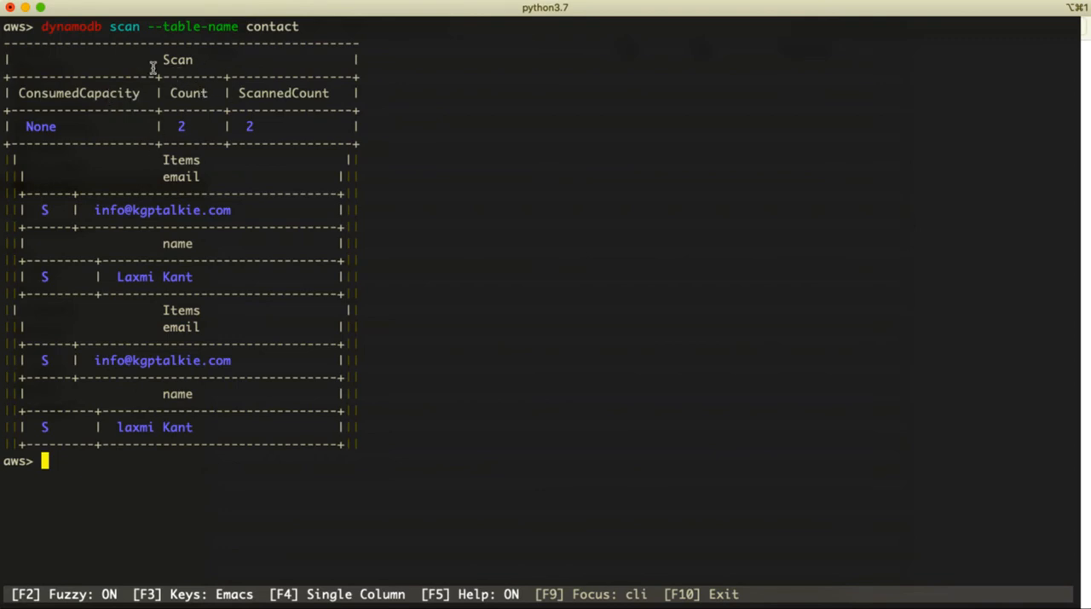
mouse_move(194, 140)
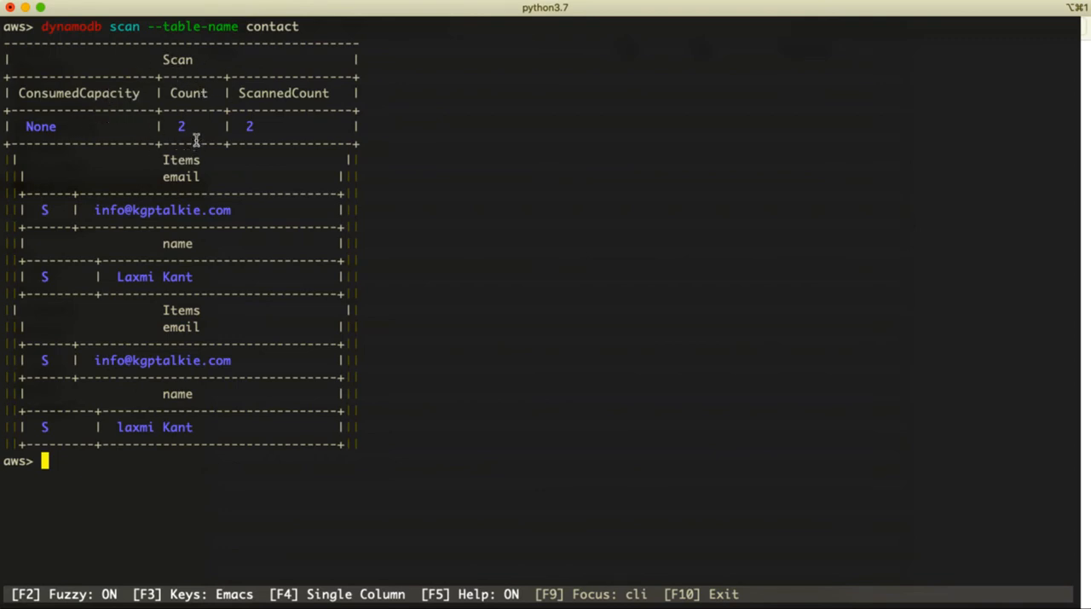
mouse_move(199, 126)
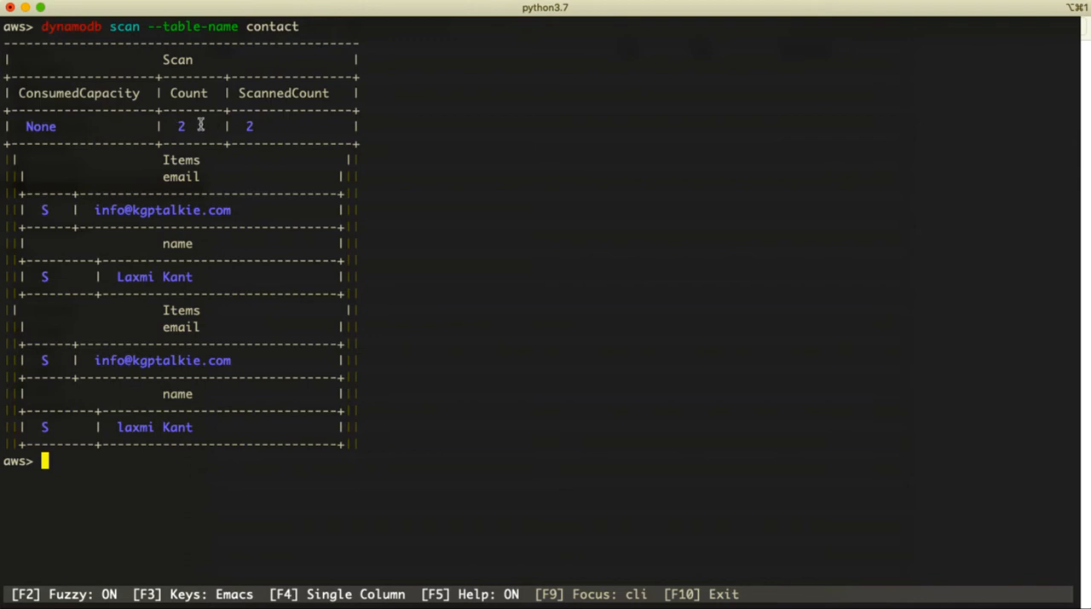
mouse_move(238, 92)
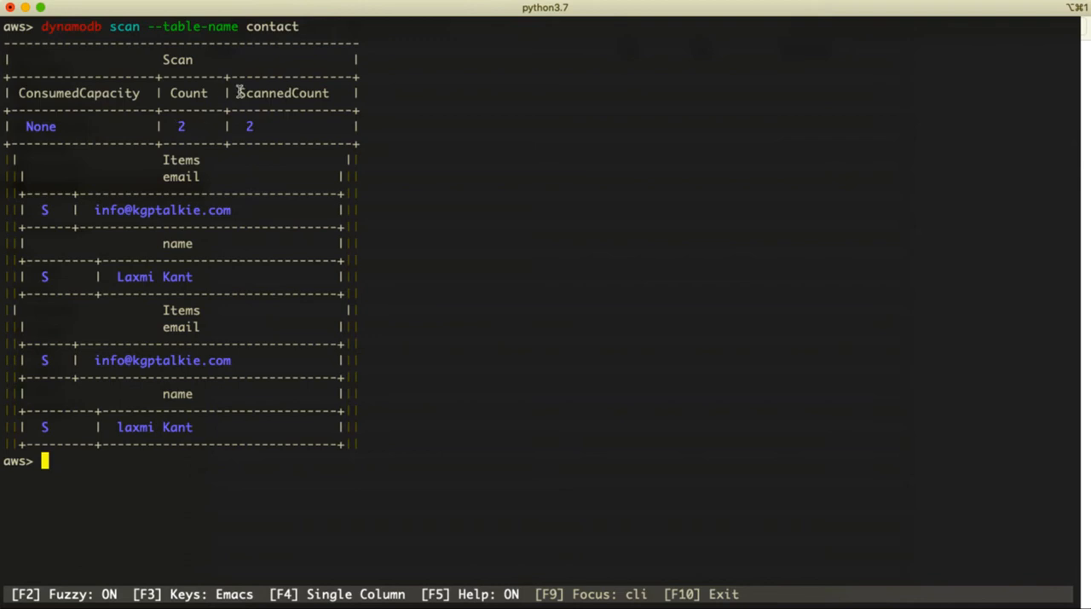
mouse_move(245, 138)
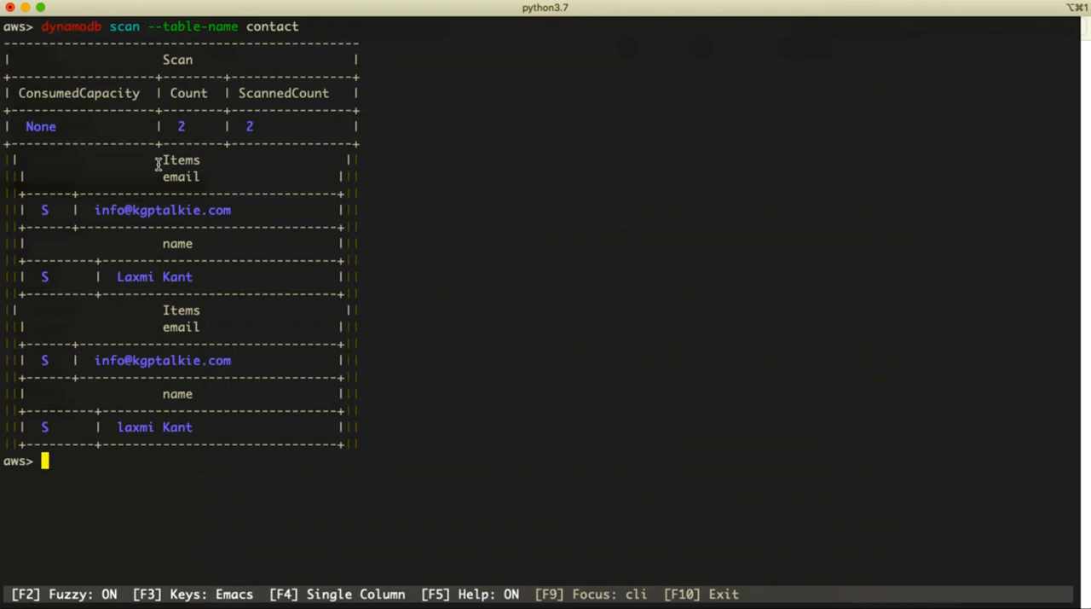
mouse_move(172, 190)
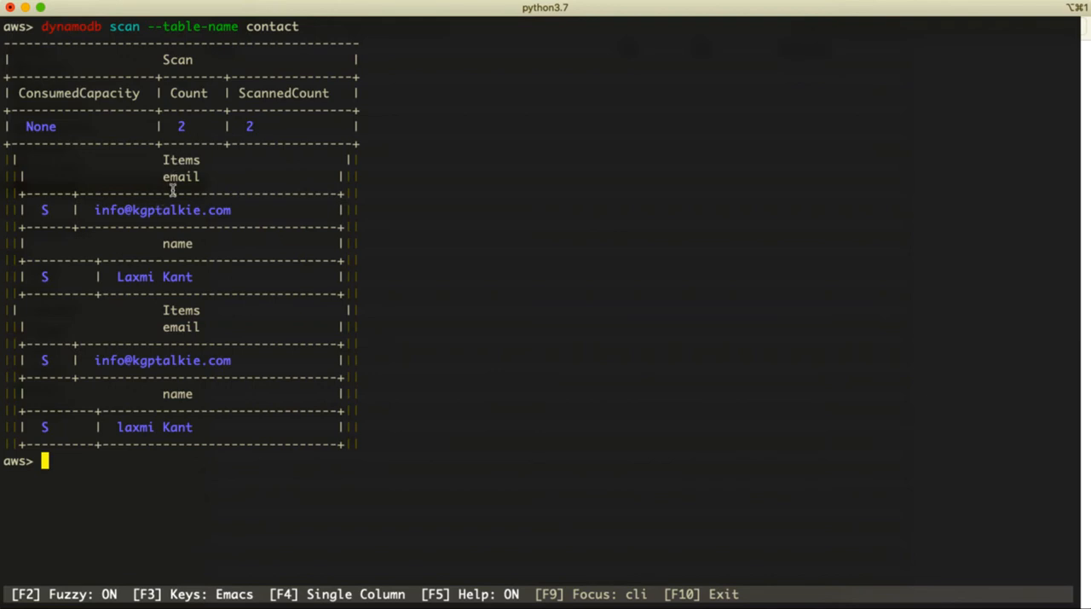
mouse_move(152, 273)
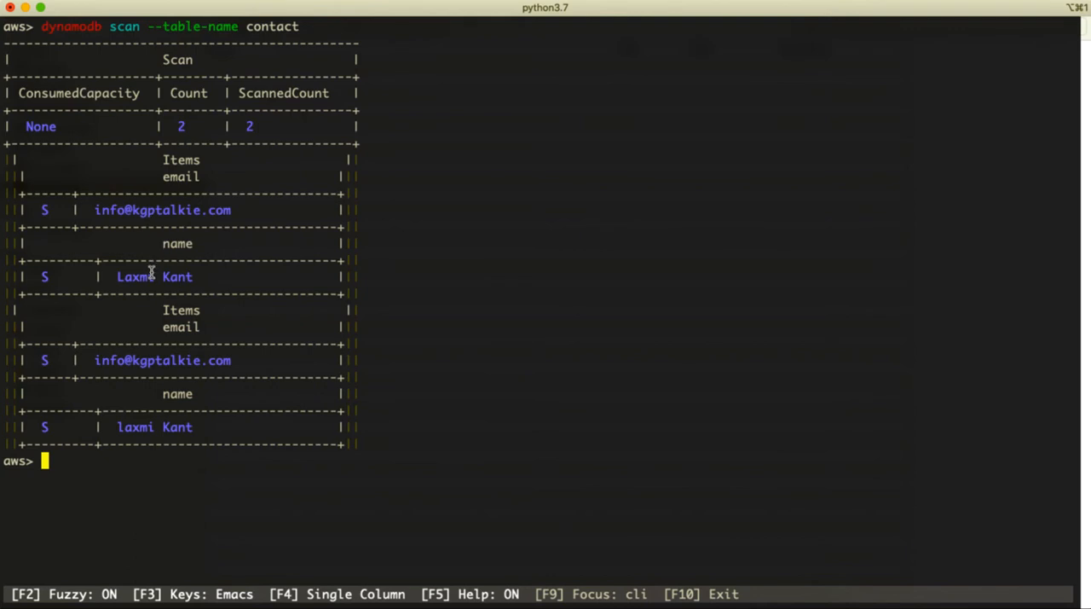
mouse_move(136, 405)
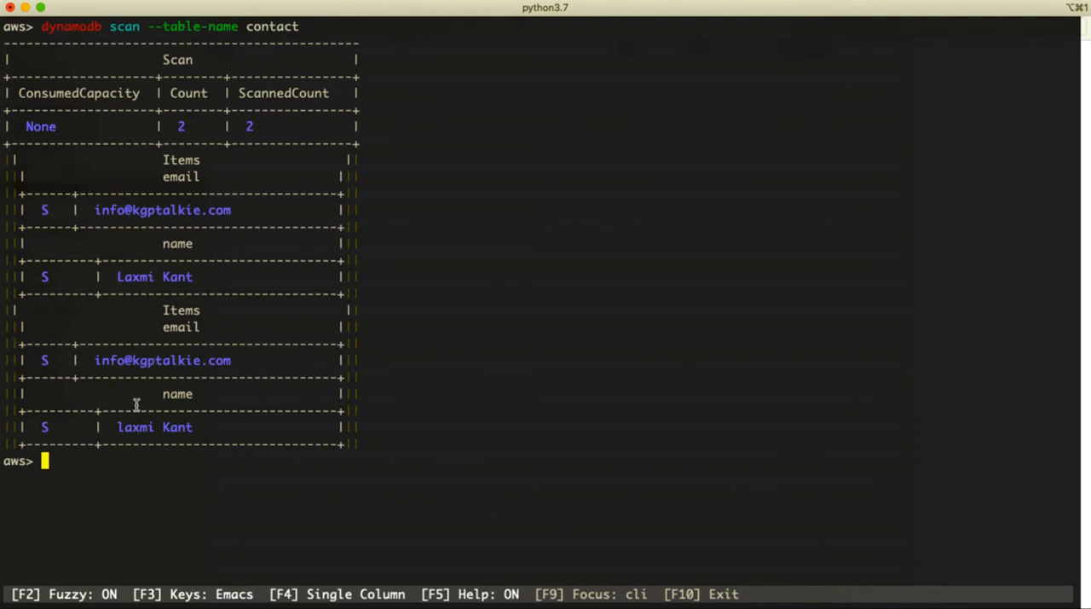